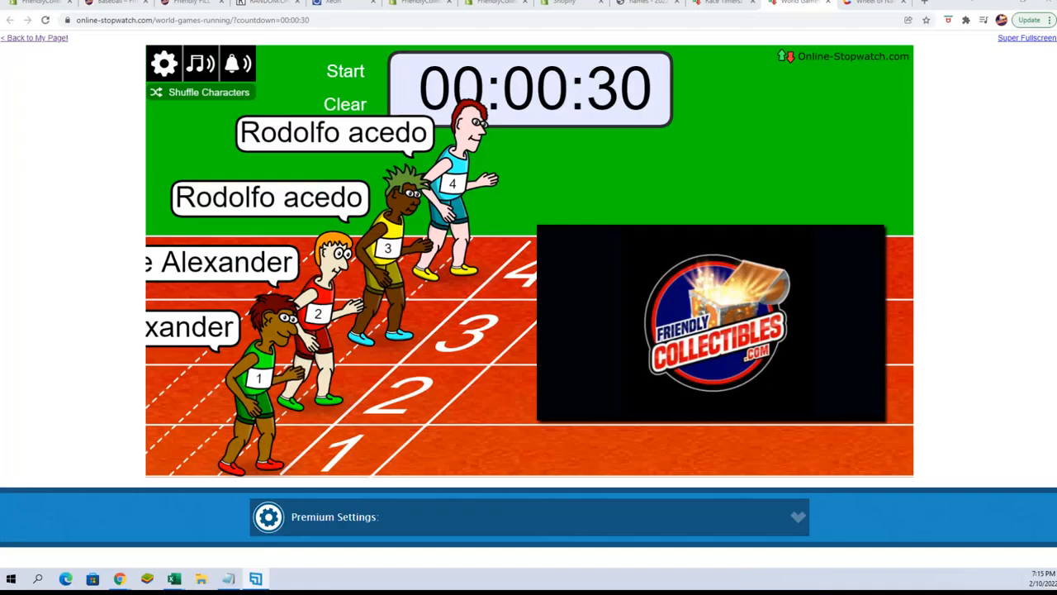
Shuffle the four named runners' lanes and start the 30-second countdown race.
left_click(200, 91)
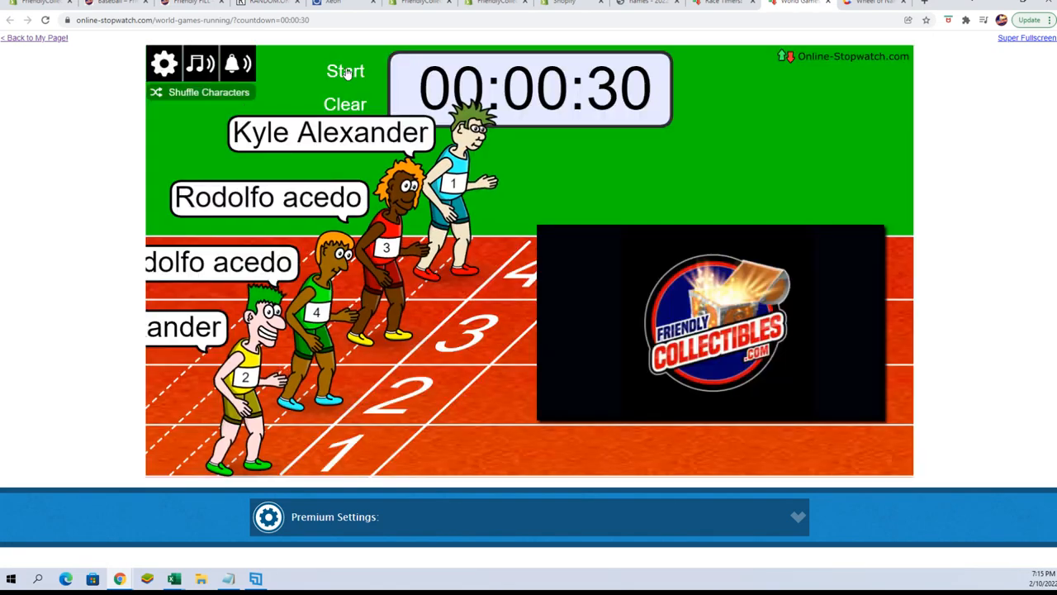
left_click(346, 71)
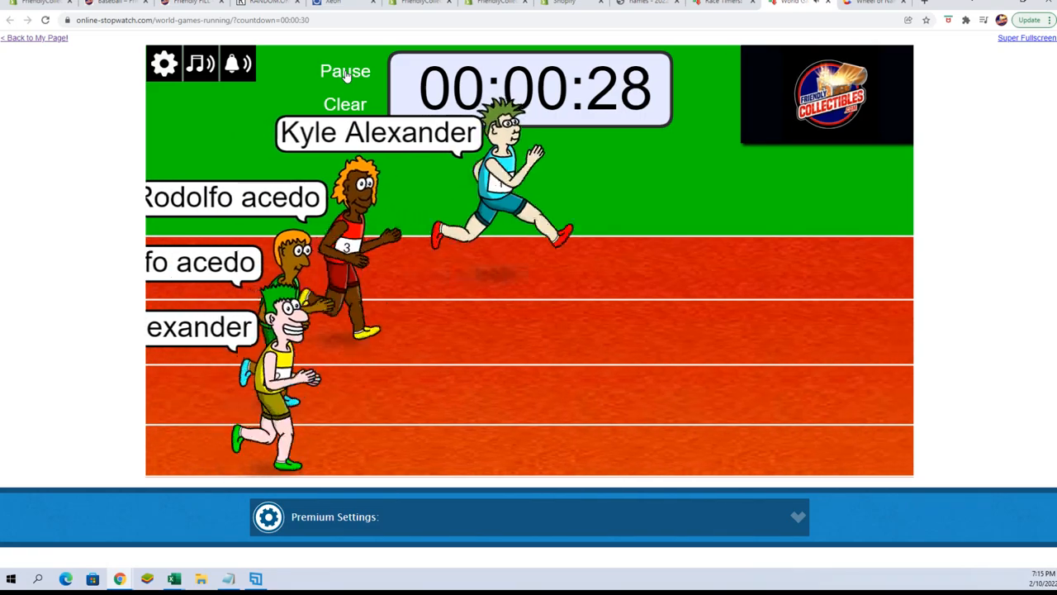